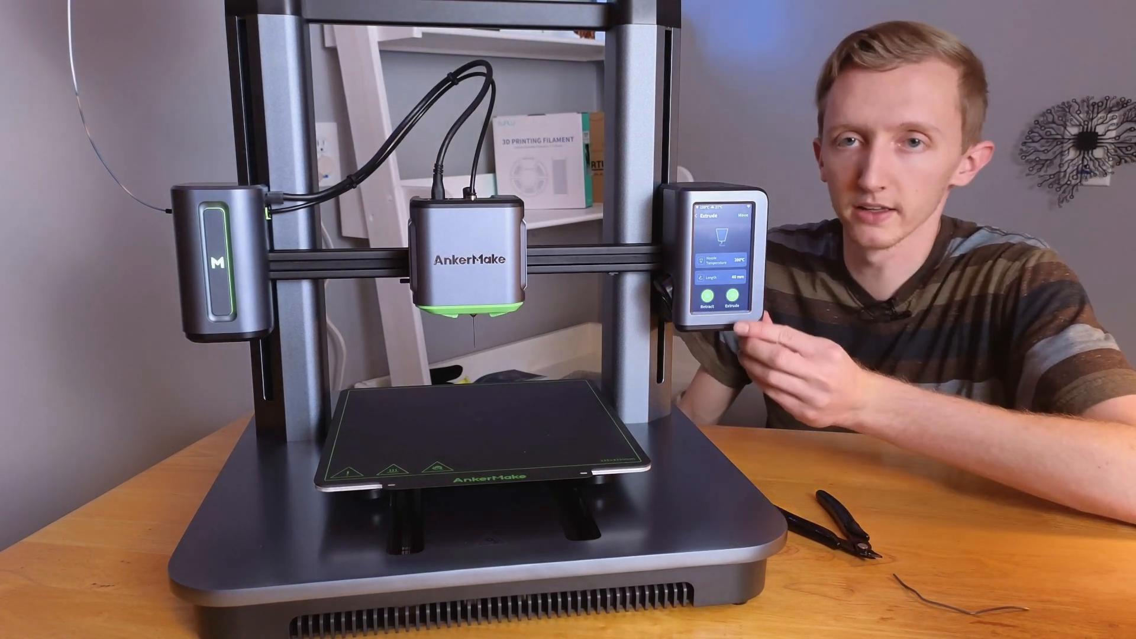
left_click(726, 298)
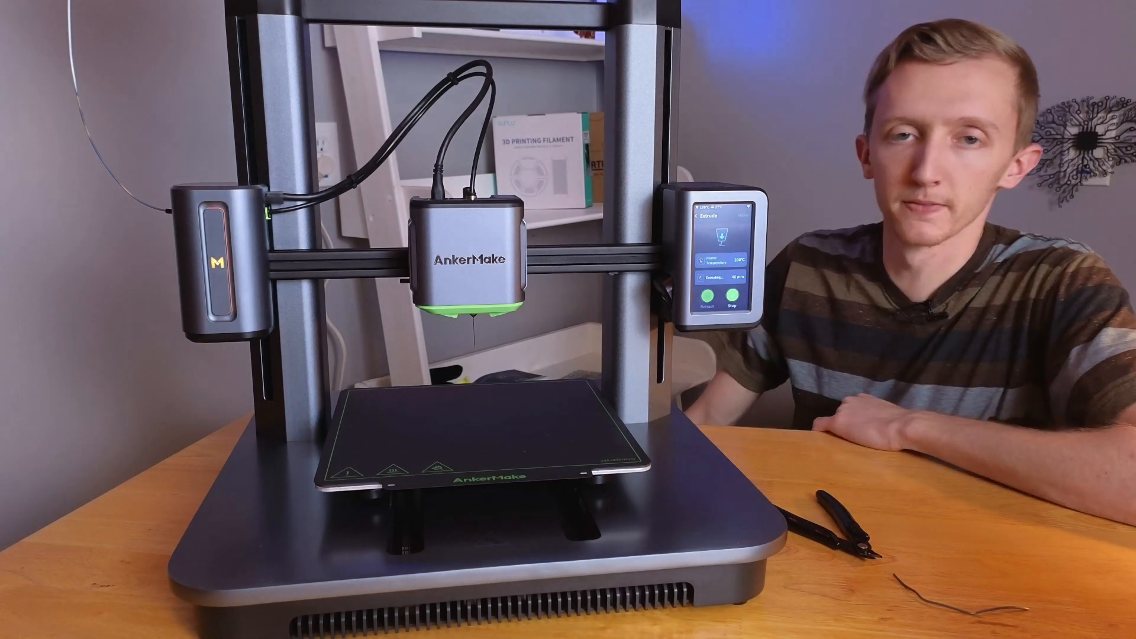